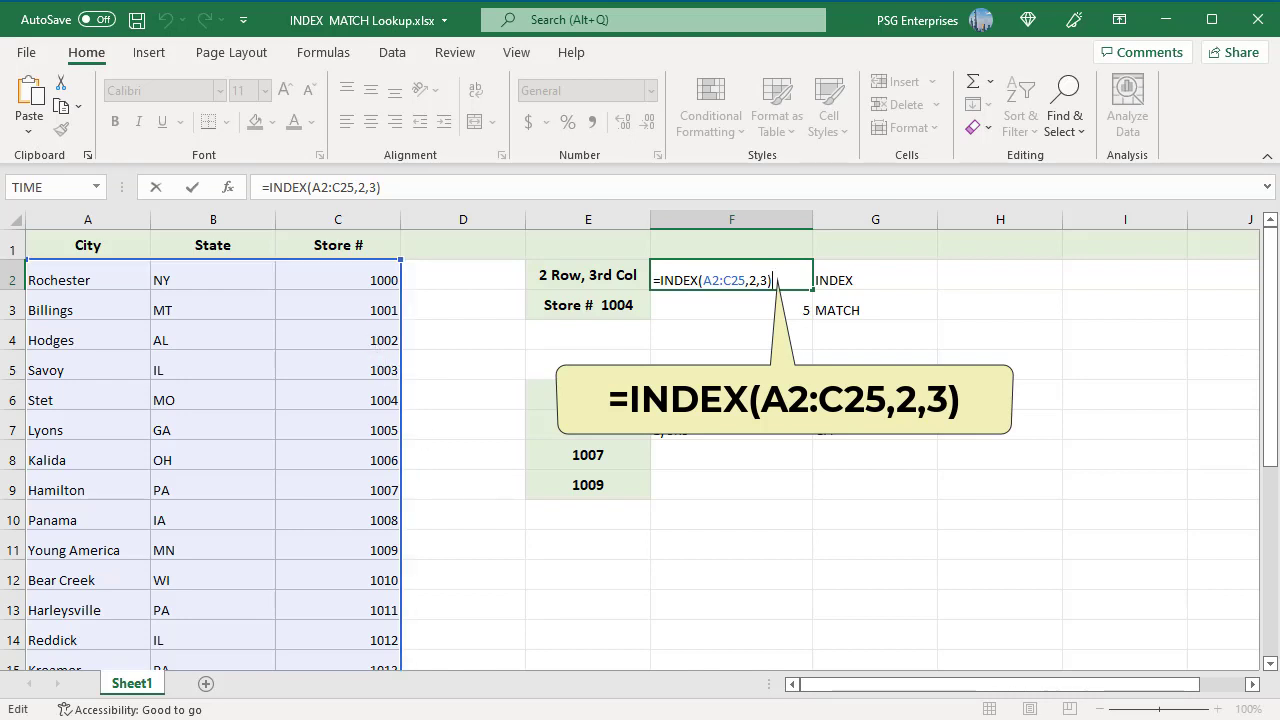
pyautogui.moveTo(782, 548)
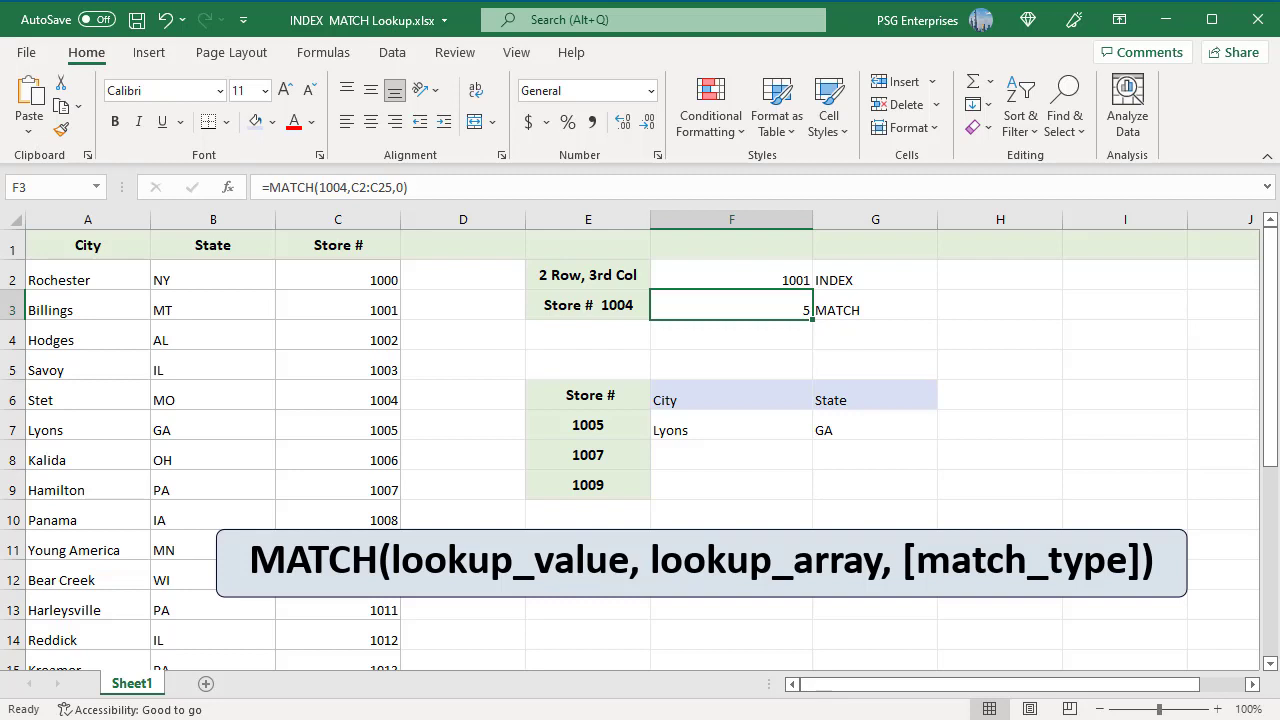
pyautogui.moveTo(868, 352)
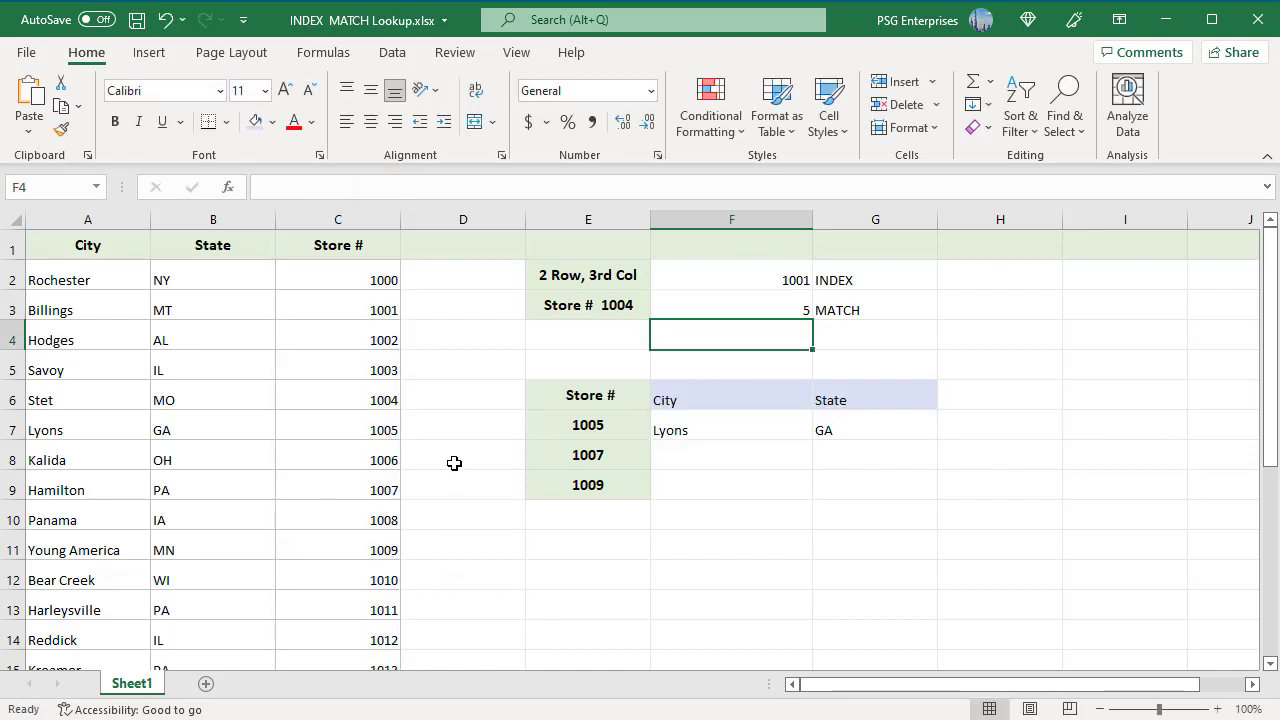
pyautogui.moveTo(498, 488)
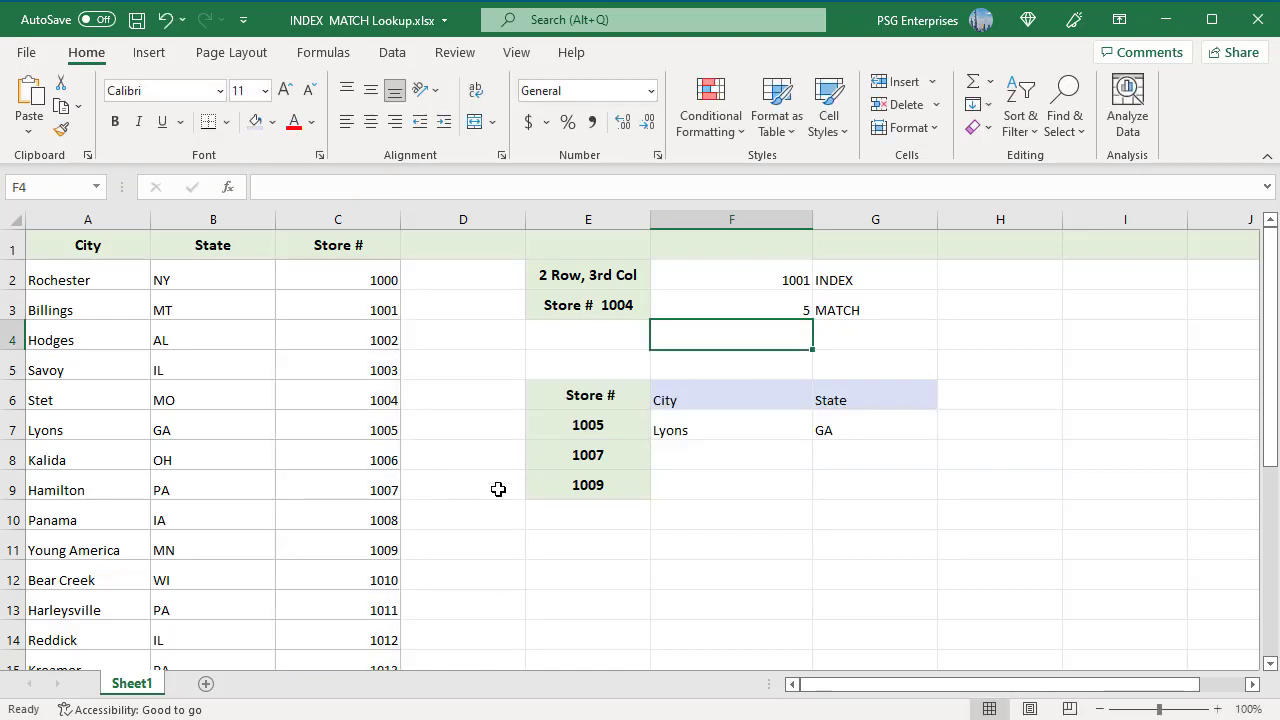
# Select F7 to reveal the city lookup formula =INDEX(A2:C25,MATCH(E7,C2:C25,0),1) for store 1005.
pyautogui.click(732, 428)
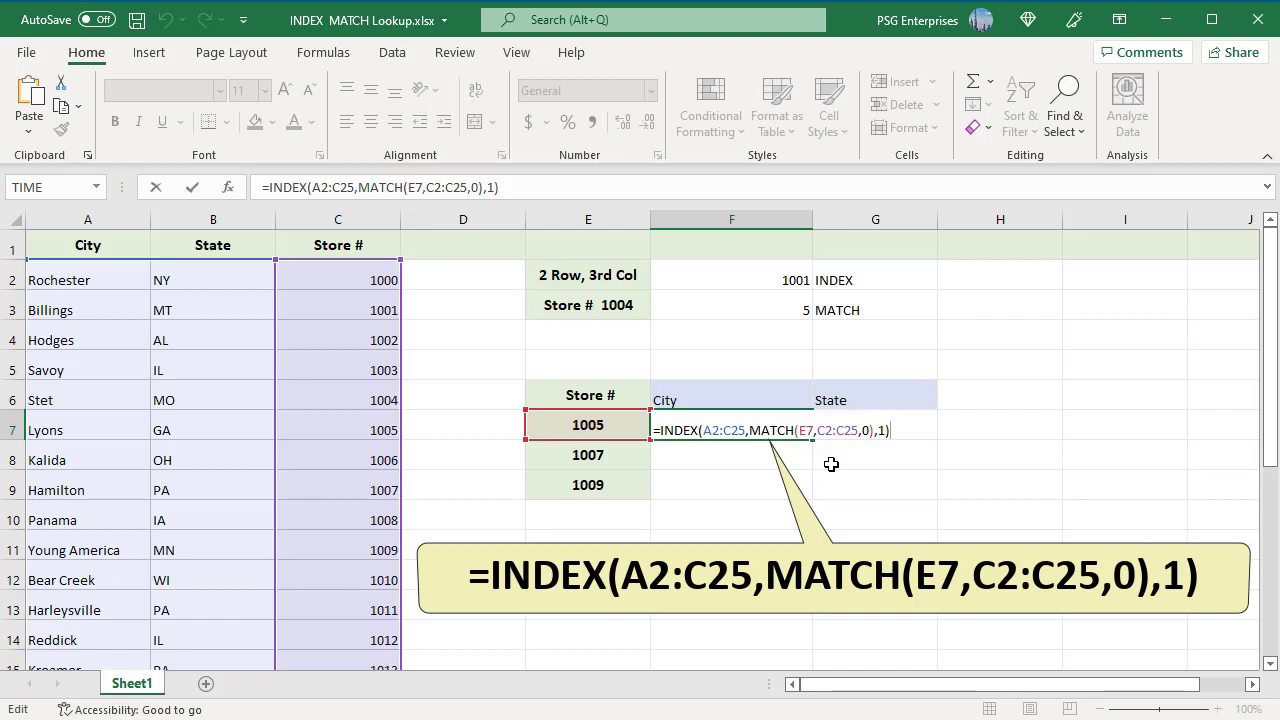
pyautogui.moveTo(856, 476)
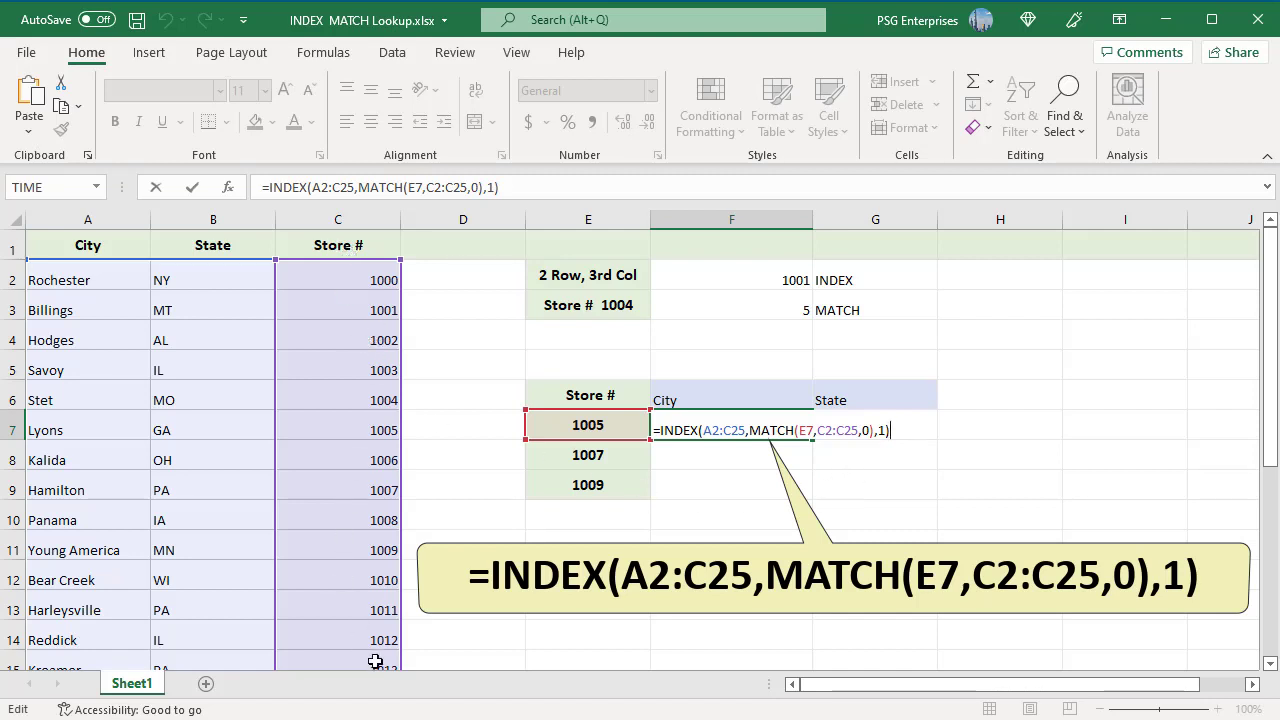
pyautogui.moveTo(1128, 532)
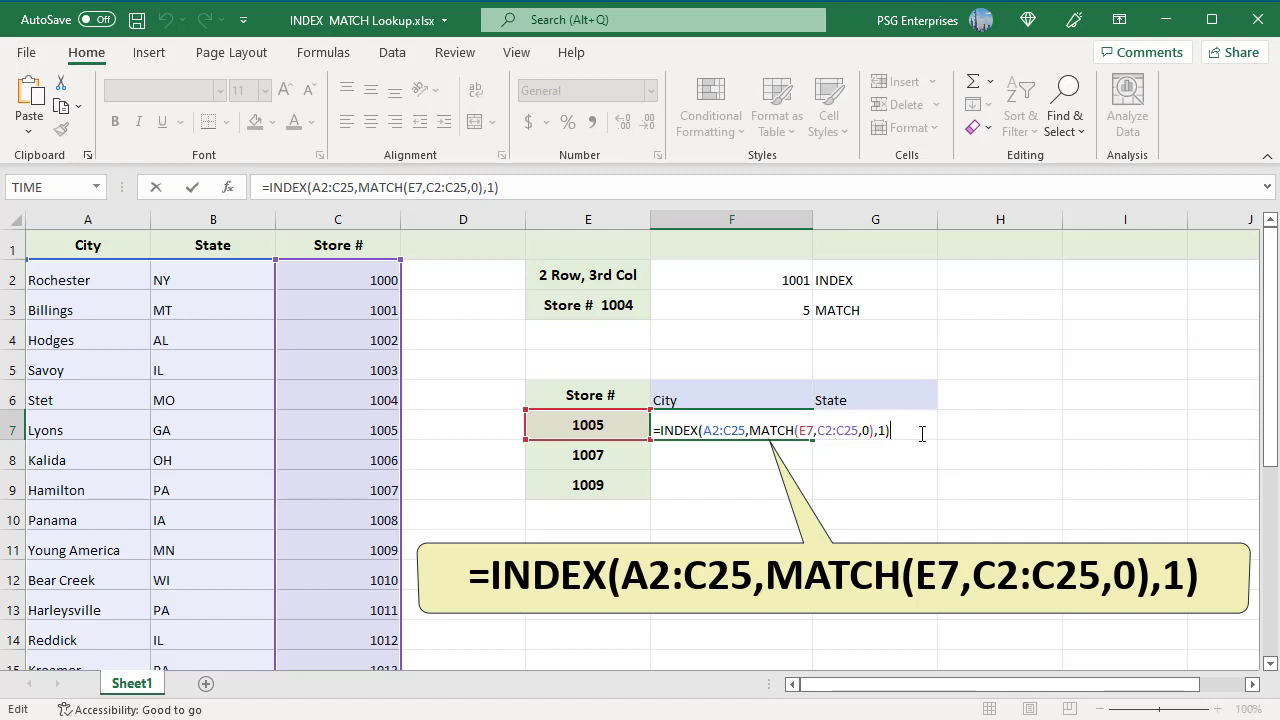
pyautogui.moveTo(870, 452)
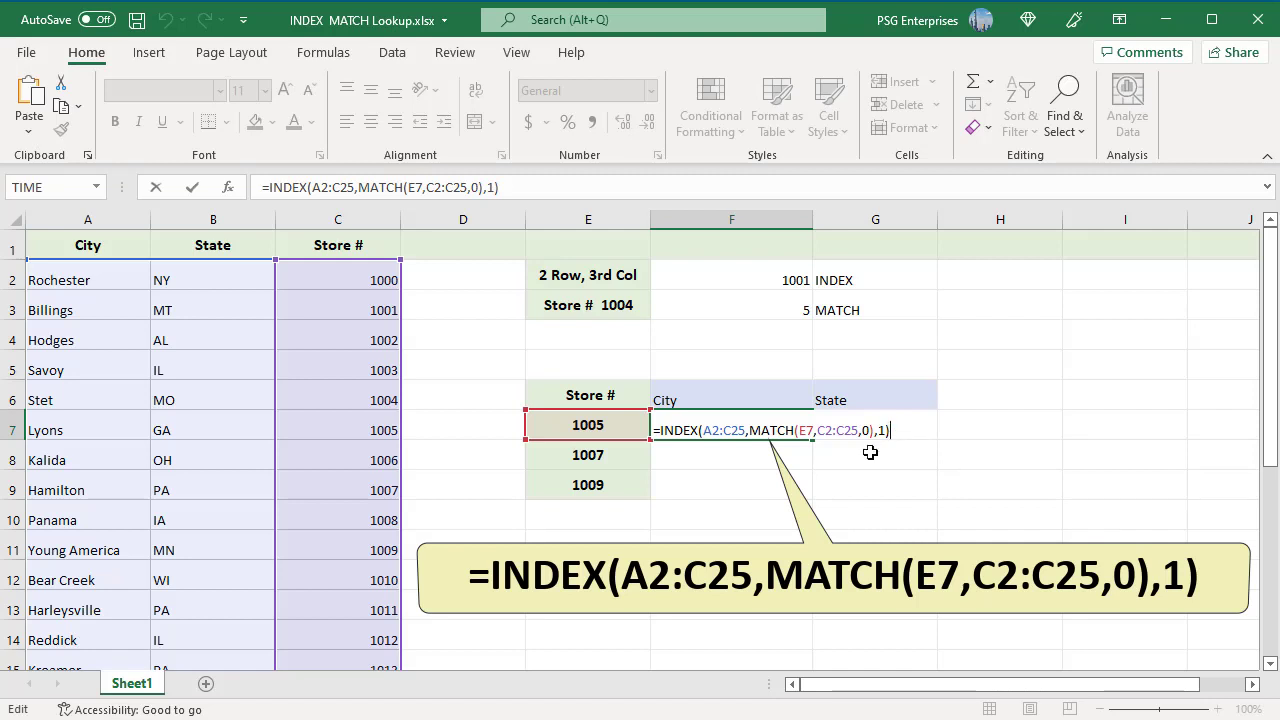
pyautogui.moveTo(894, 458)
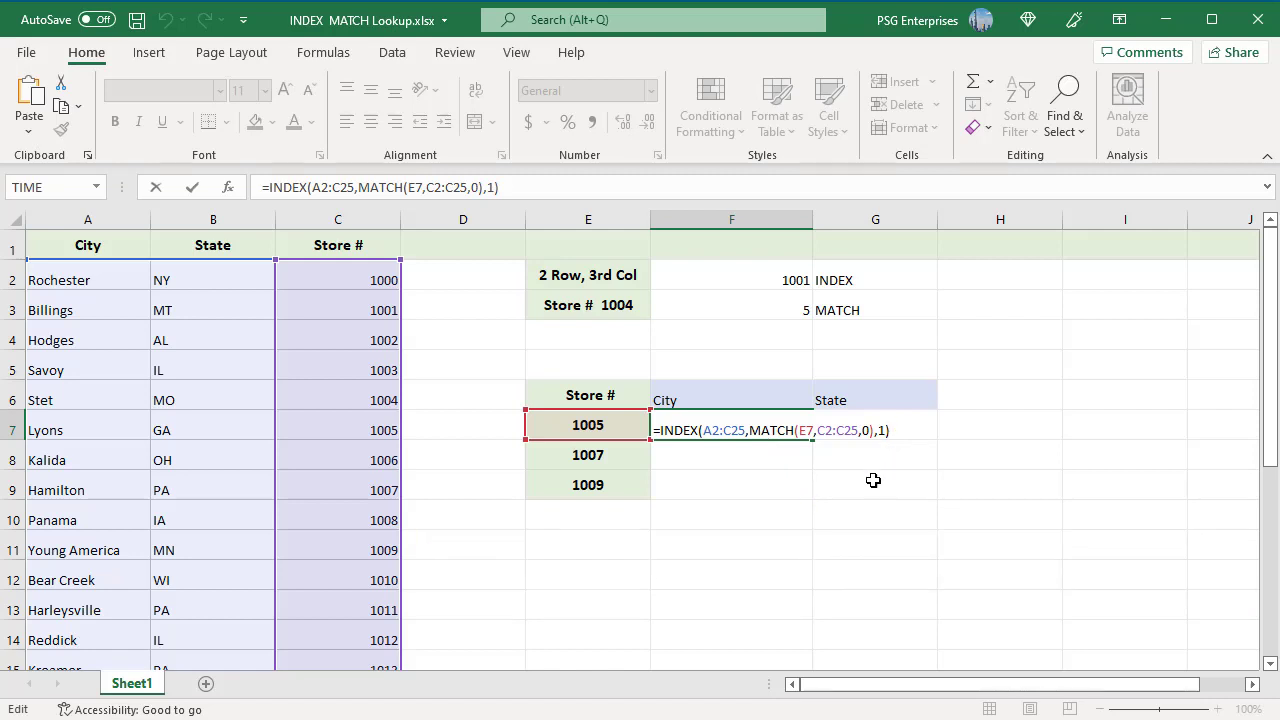
pyautogui.moveTo(872, 488)
pyautogui.write('=INDEX(A2:C25,MATCH(E7,C2:C25,0),2)')
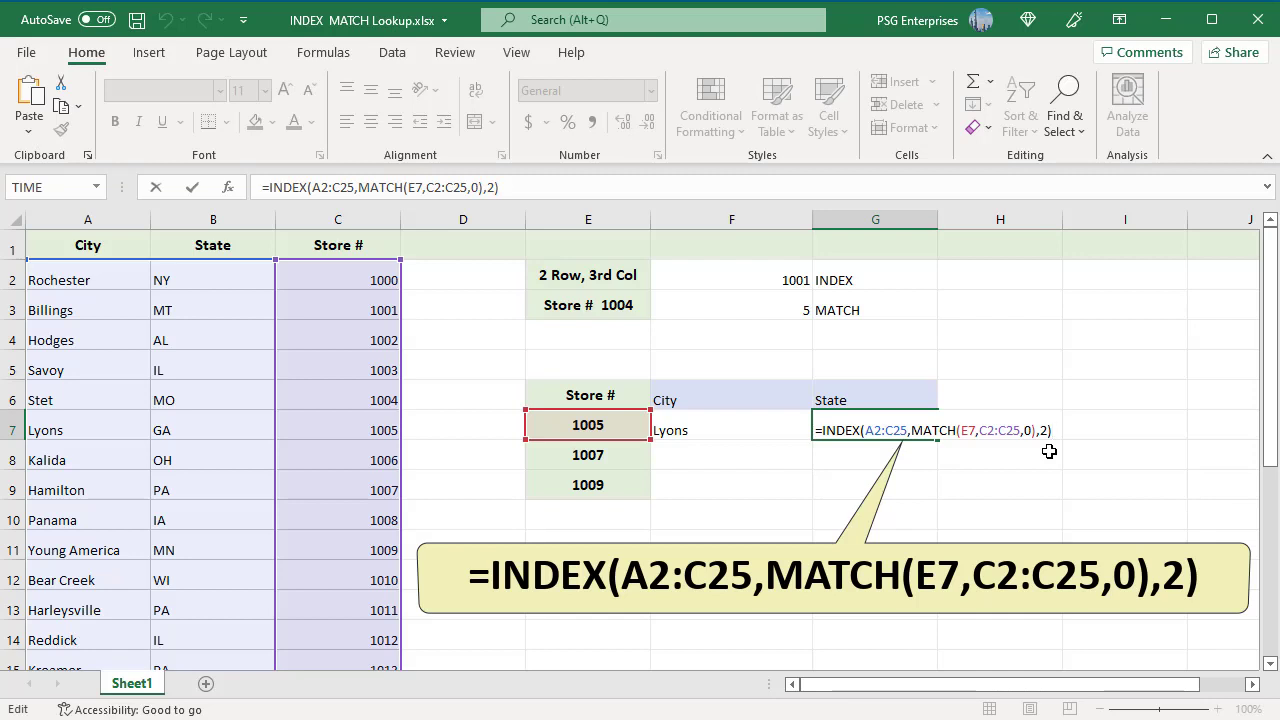
# Rewrite F7 as =INDEX($A$2:$C$25,MATCH(E7,$C$2:$C$25,0),1) so store 1005 returns Lyons.
pyautogui.press('Enter')
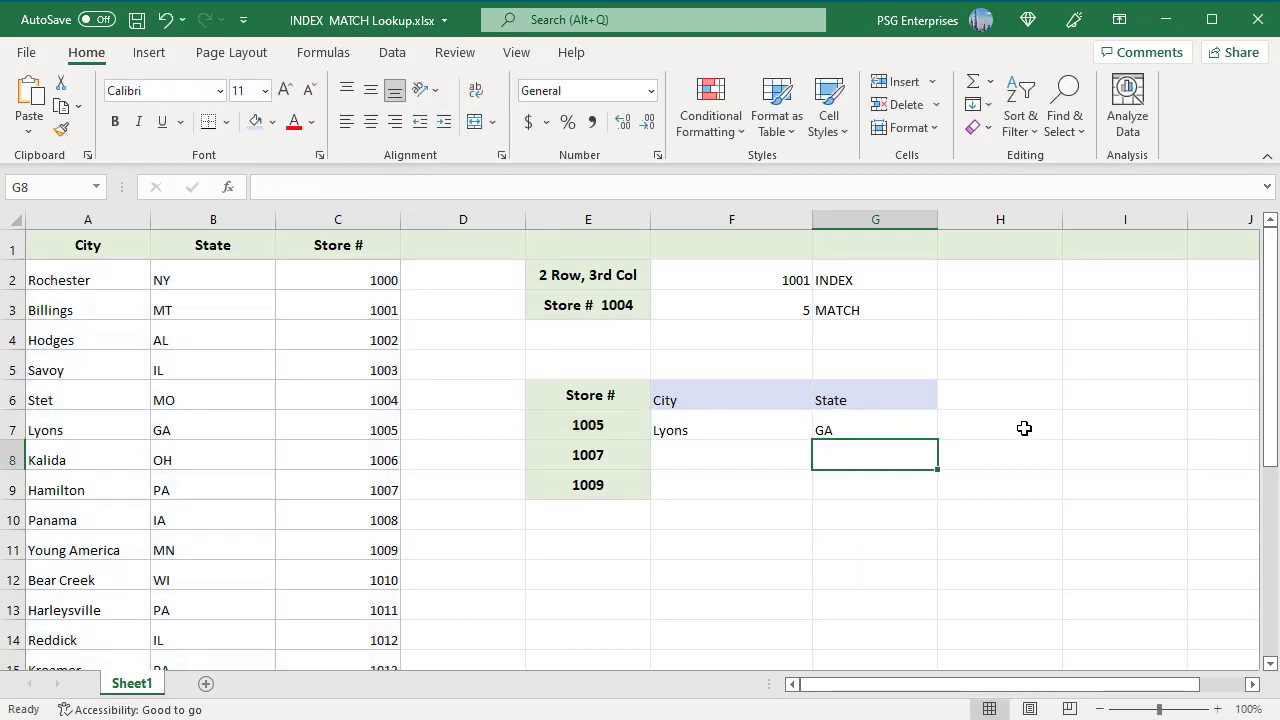
pyautogui.write('=INDEX($A$2:$C$25,MATCH(E7,$C$2:$C$25,0),1)')
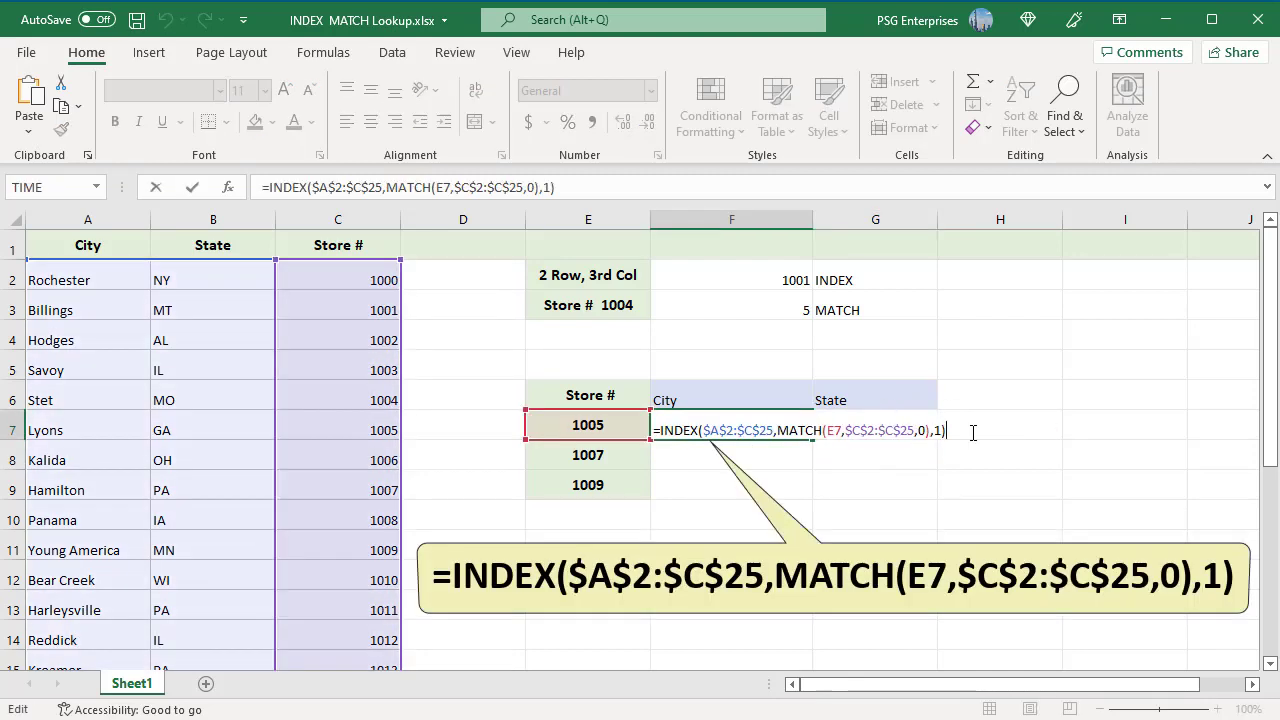
pyautogui.moveTo(952, 494)
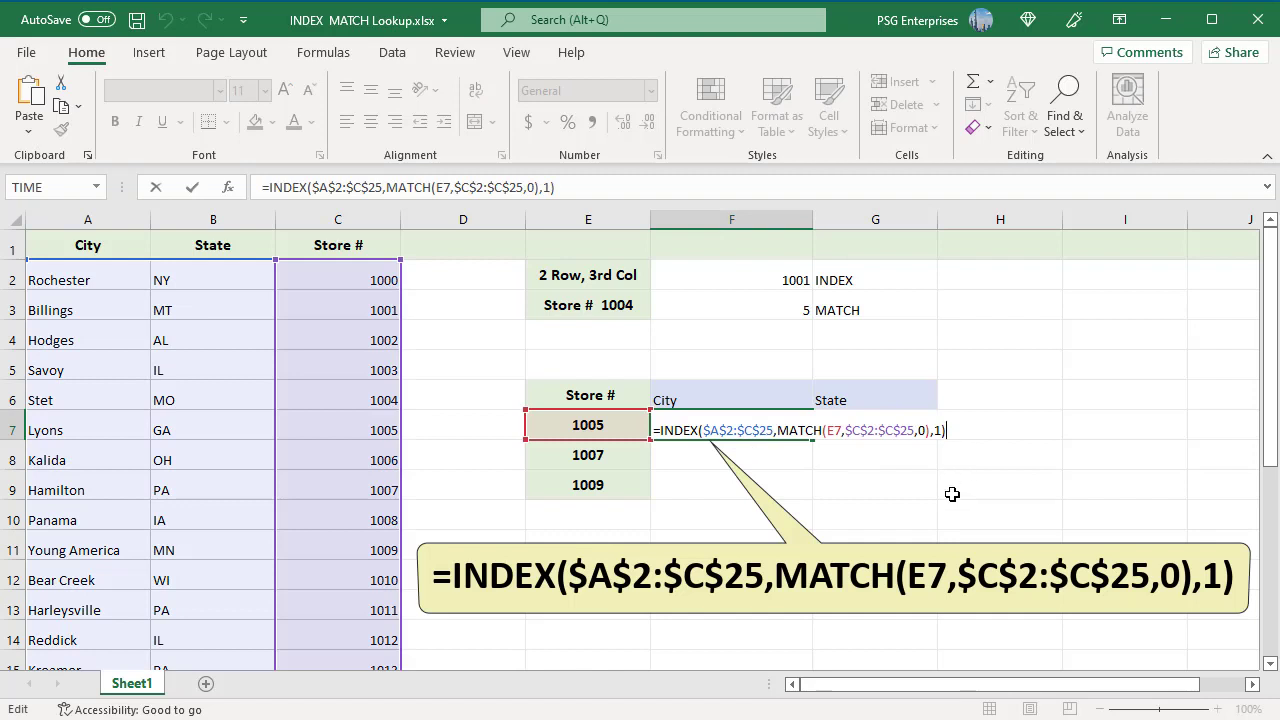
pyautogui.press('Enter')
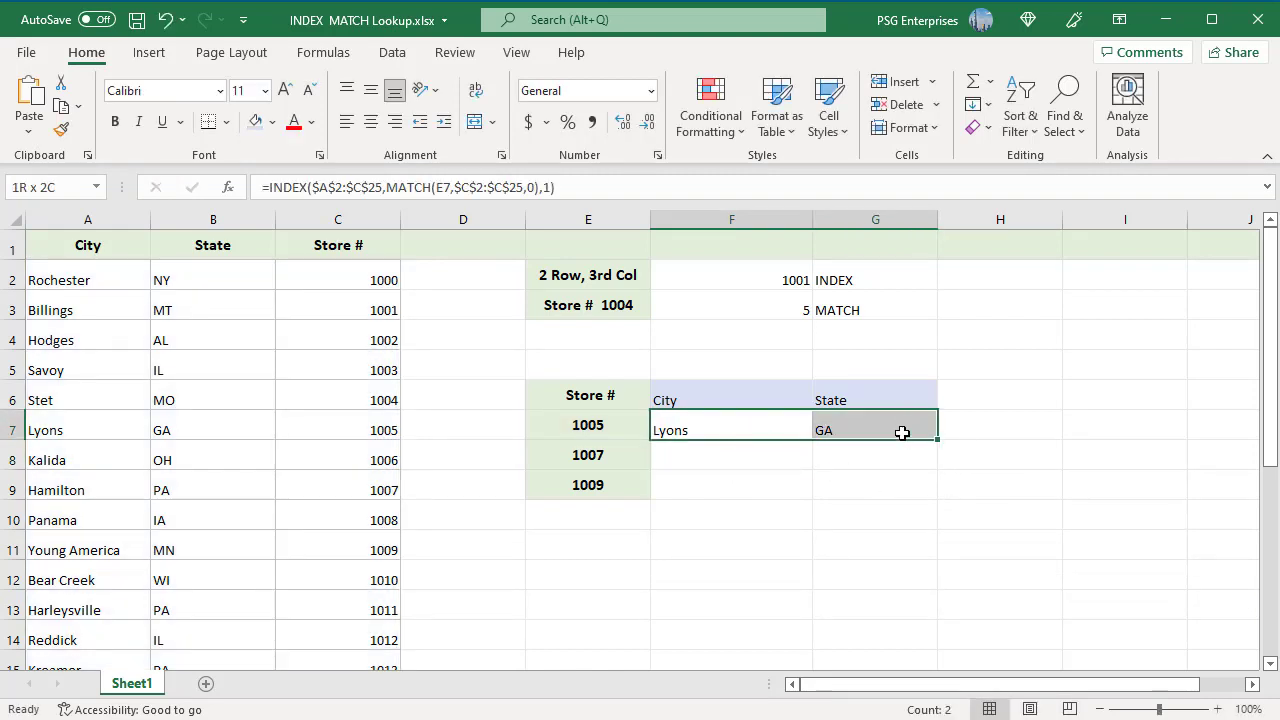
# Fill the F7:G7 lookups down to row 9, giving Hamilton PA and Young America MN.
pyautogui.moveTo(936, 440); pyautogui.dragTo(938, 498)
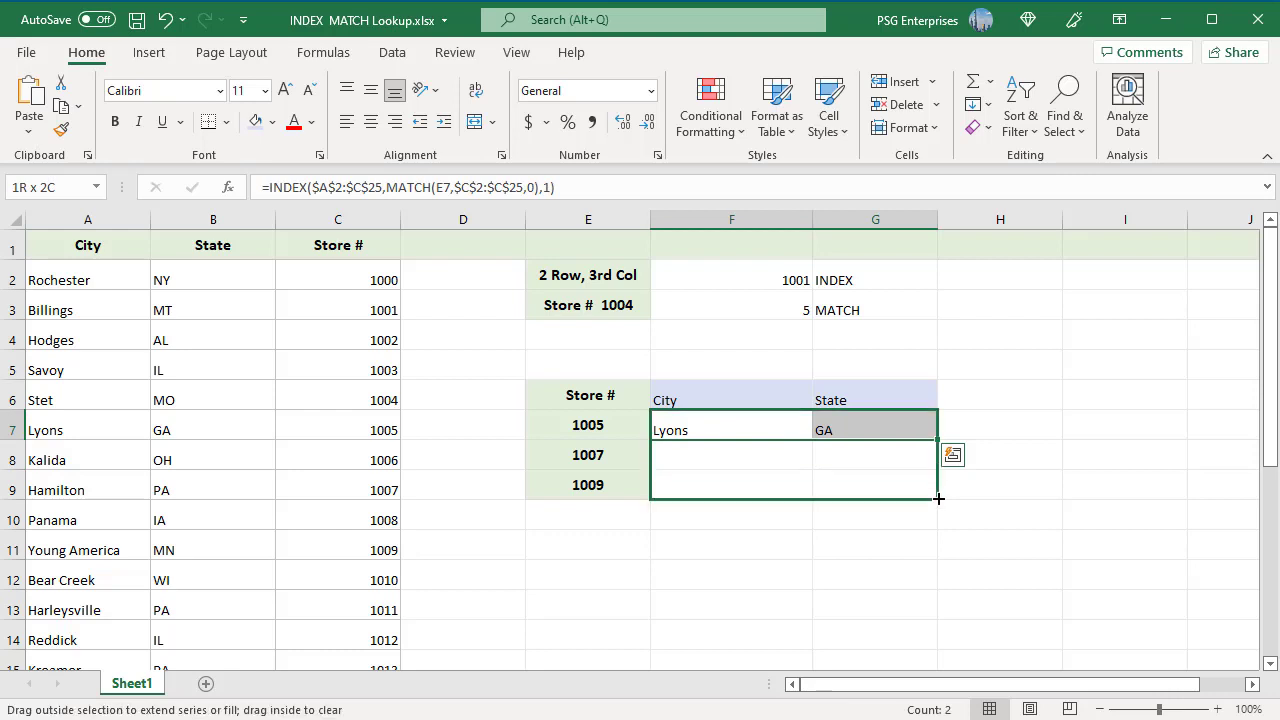
pyautogui.moveTo(938, 500); pyautogui.dragTo(938, 500)
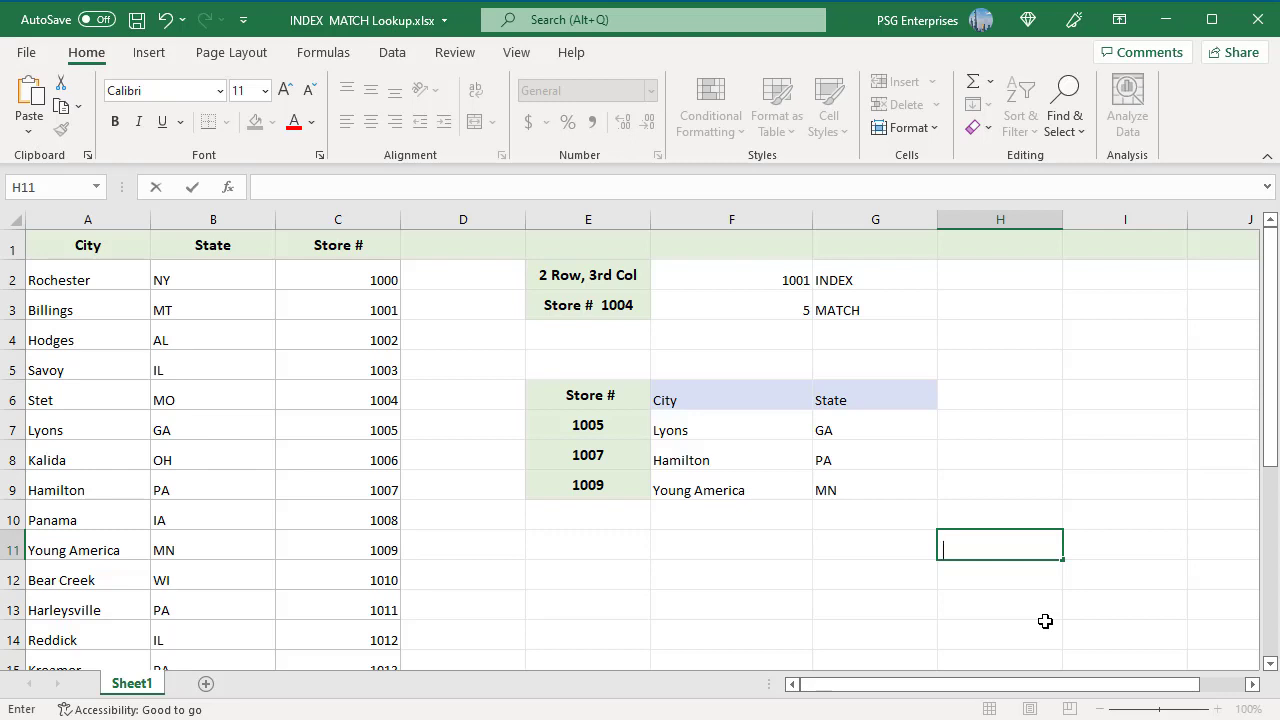
pyautogui.moveTo(968, 708)
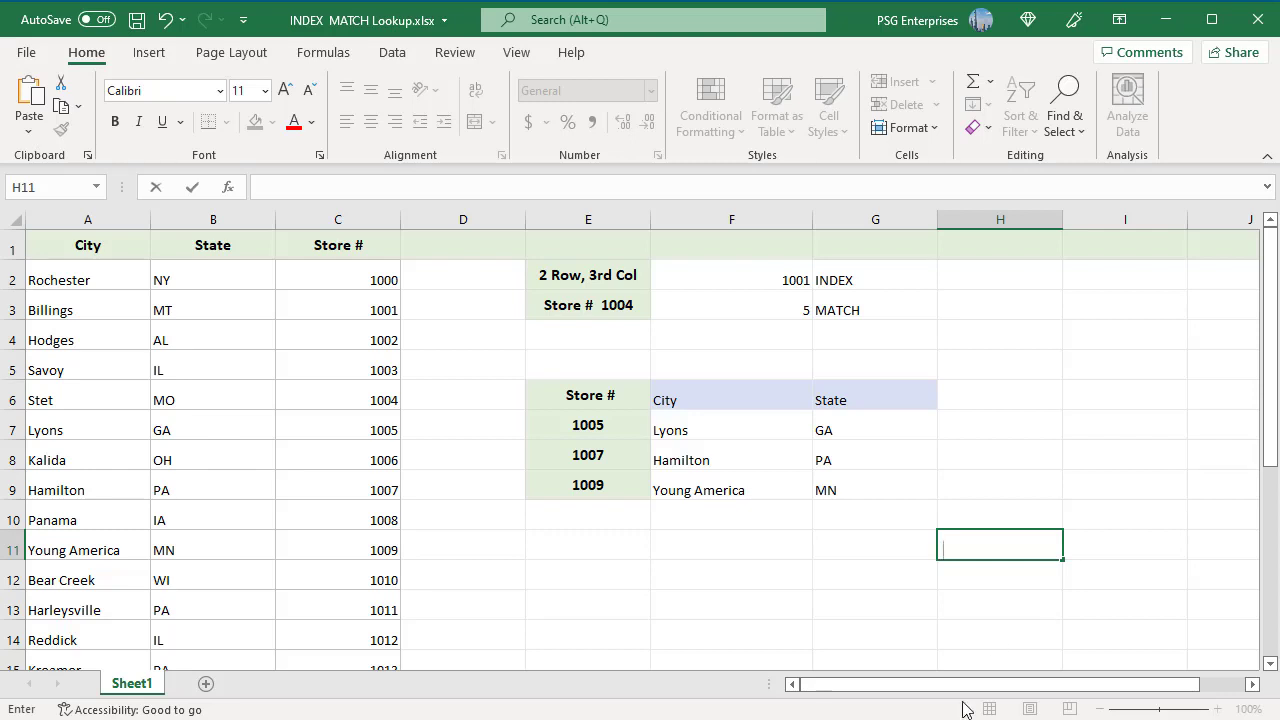